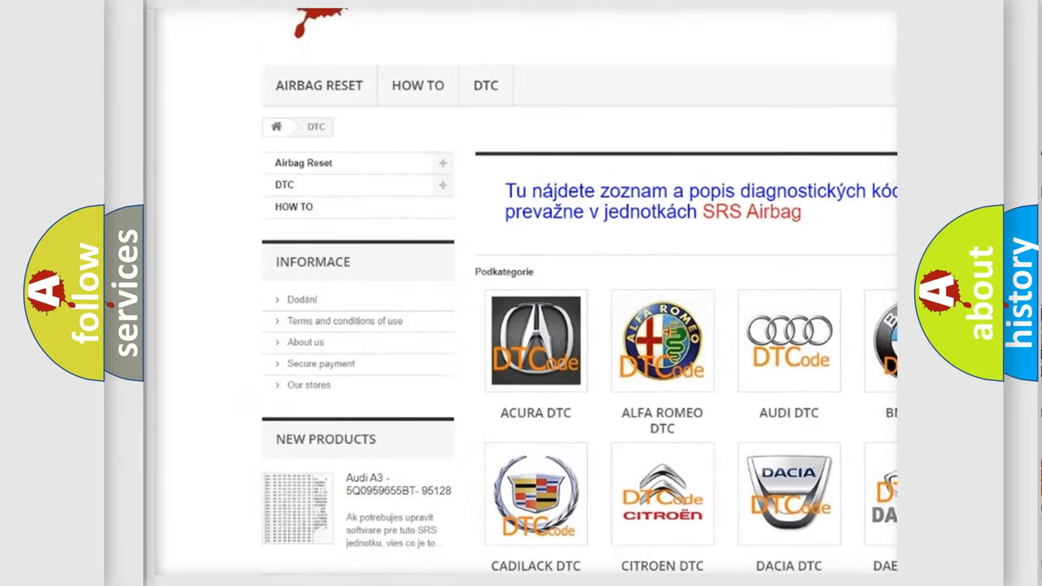
{"action": "scroll", "scroll_direction": "down", "scroll_amount": 3}
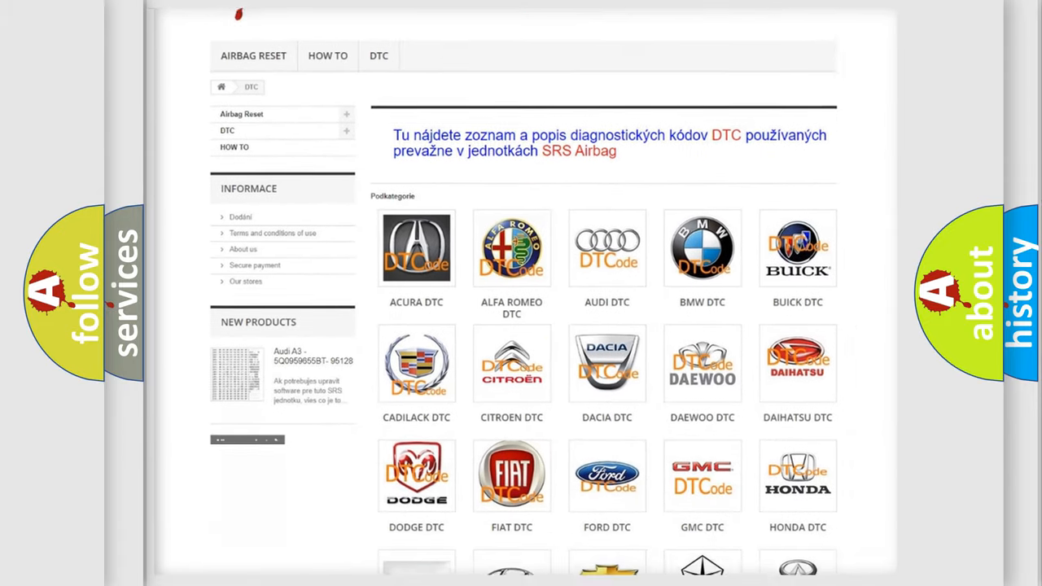
{"action": "scroll", "scroll_direction": "down", "scroll_amount": 3}
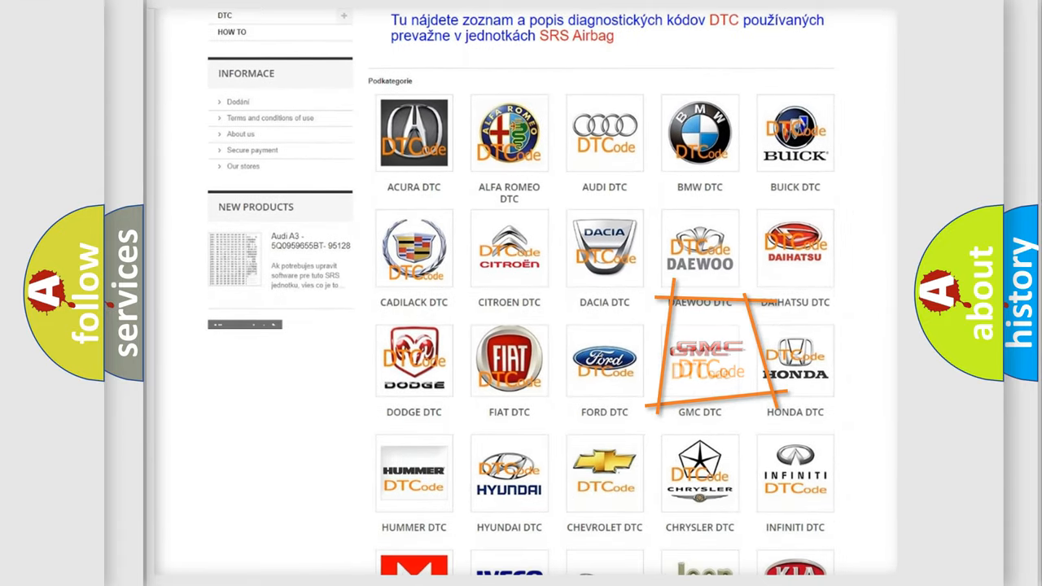